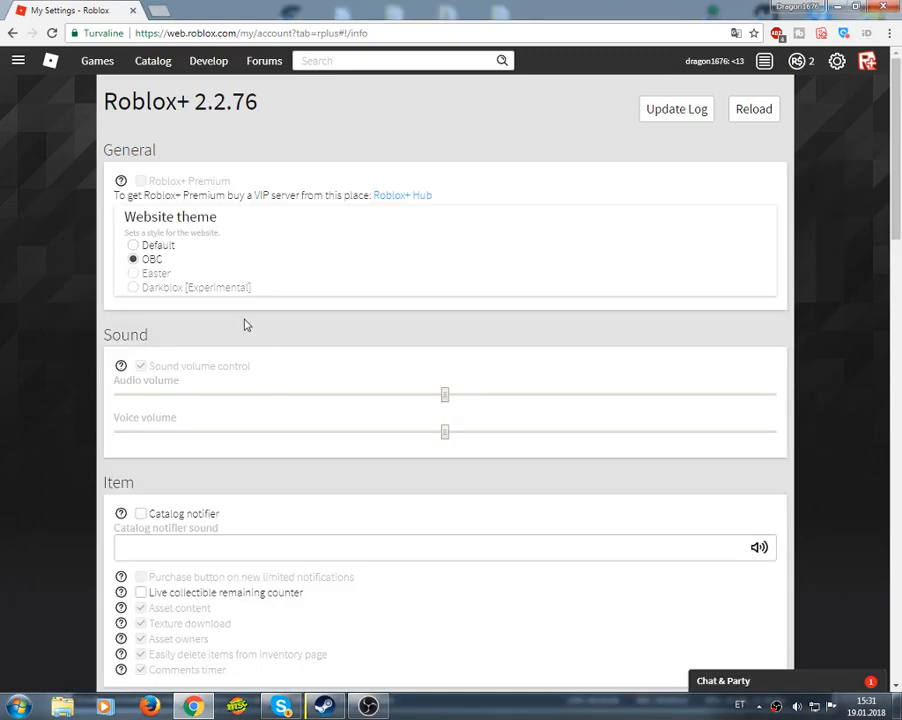
mouse_move(323, 163)
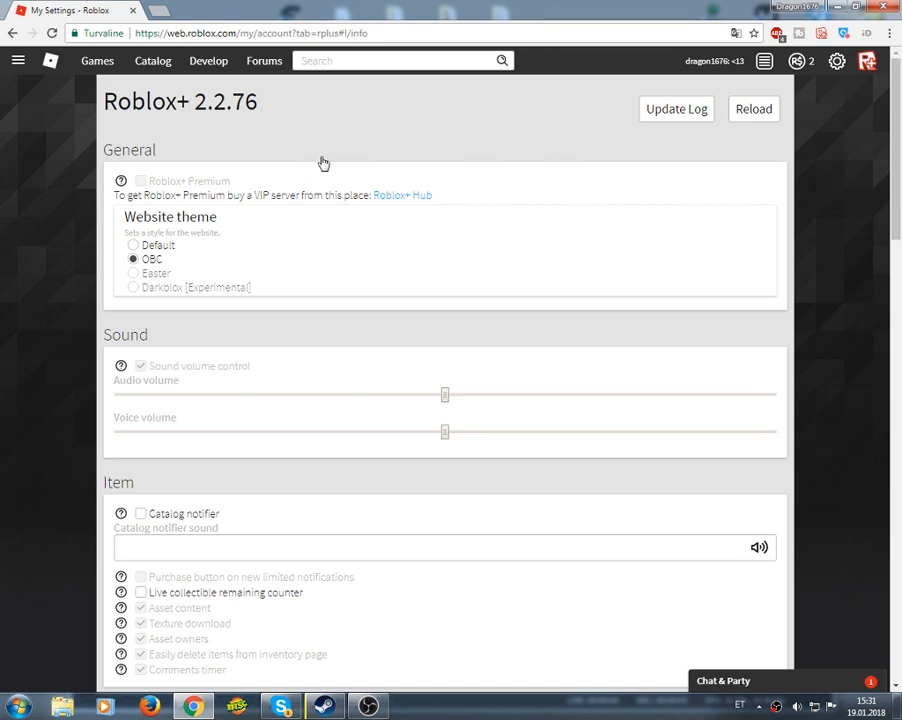
mouse_move(101, 265)
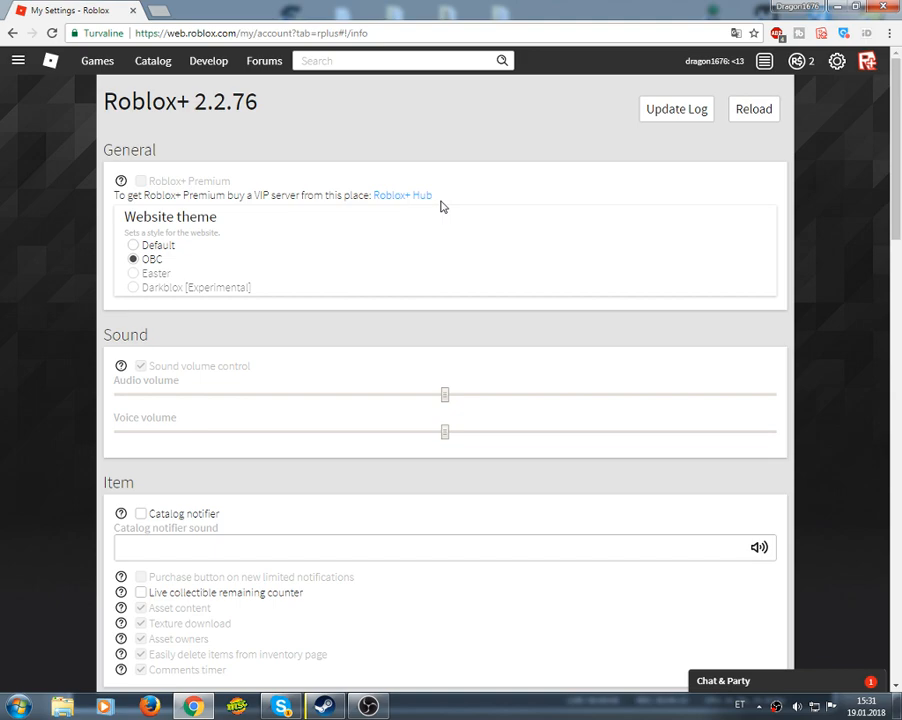
Step: Launch the Roblox+ Hub place from its game page and dismiss the install prompt
click(402, 195)
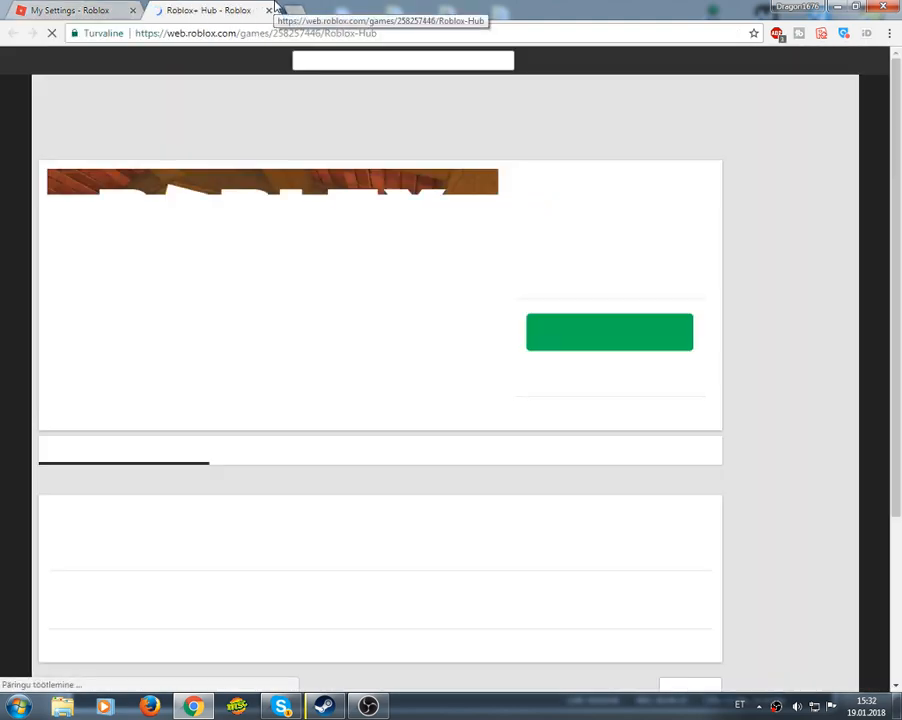
click(609, 332)
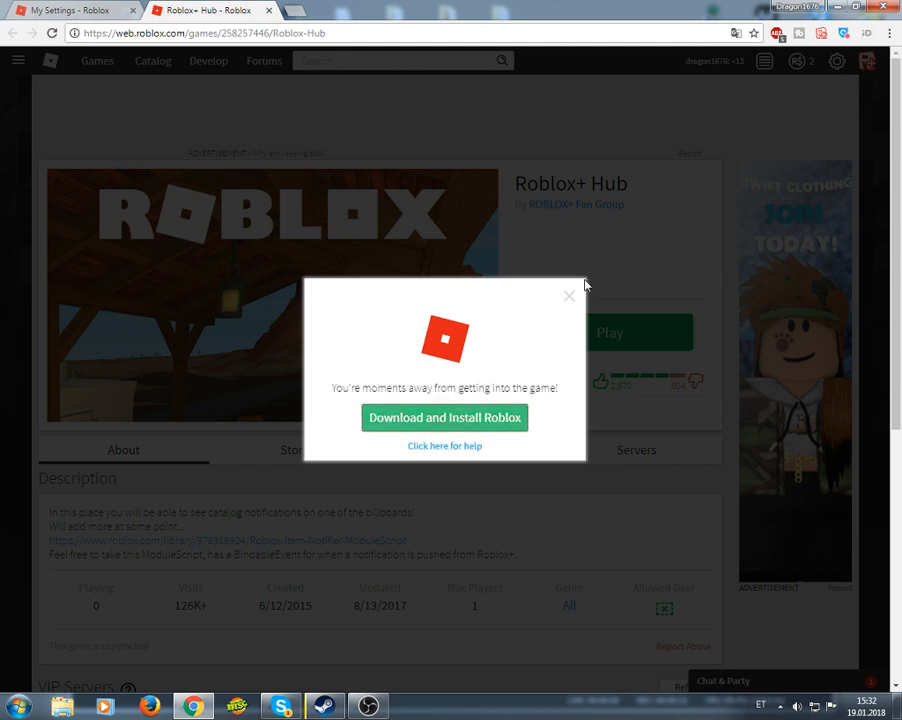
click(444, 417)
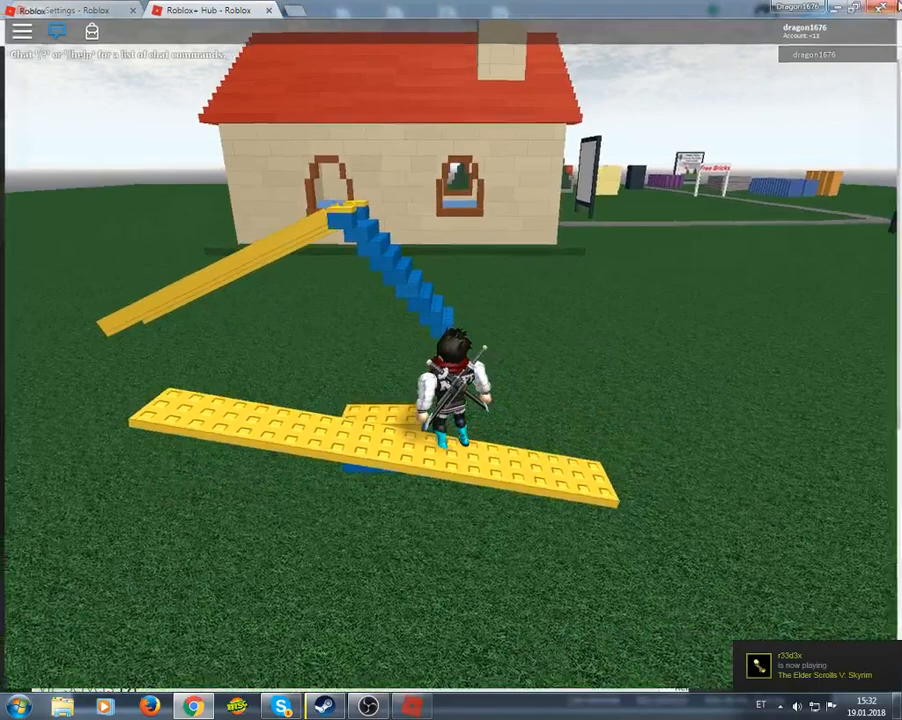
click(65, 10)
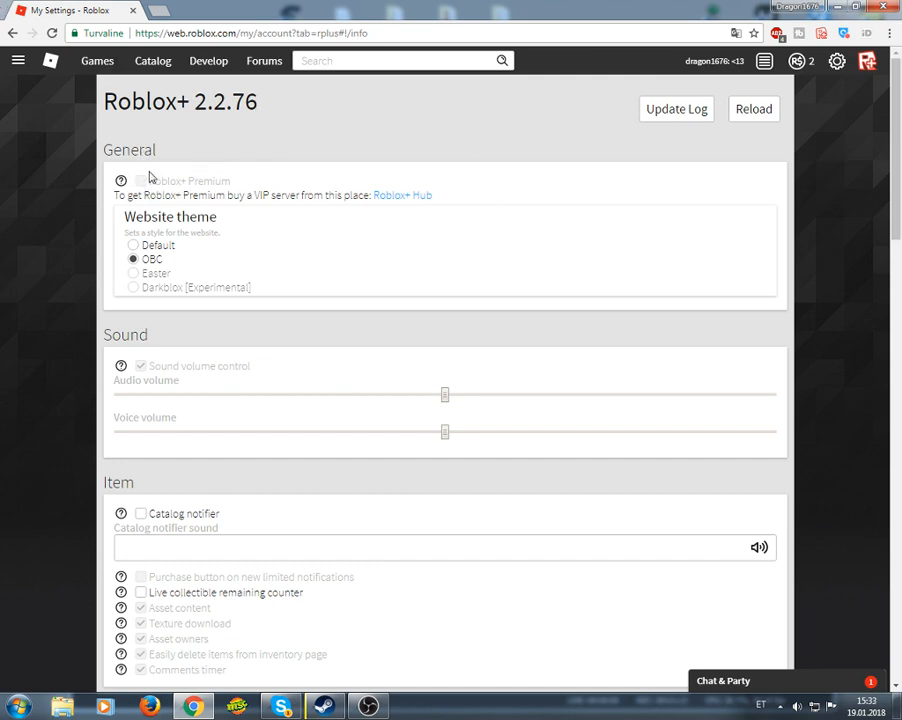
click(836, 61)
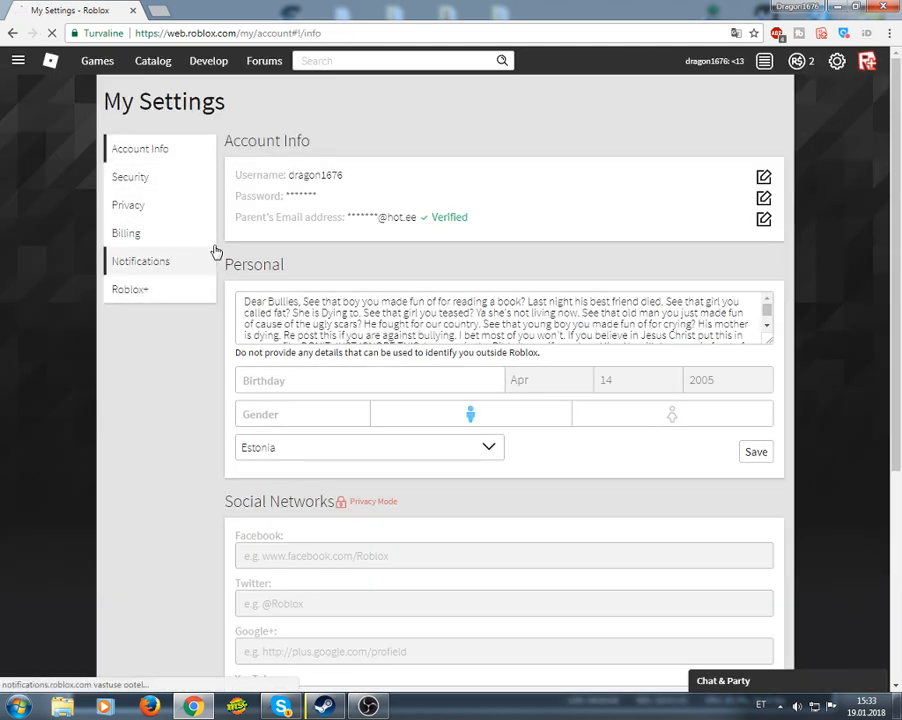
click(130, 289)
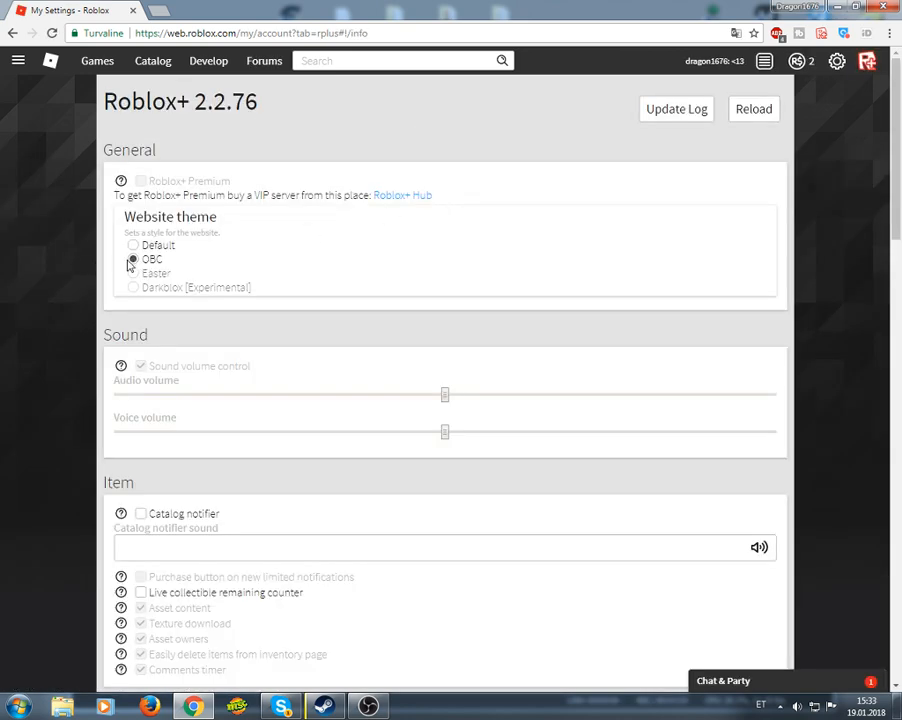
click(133, 259)
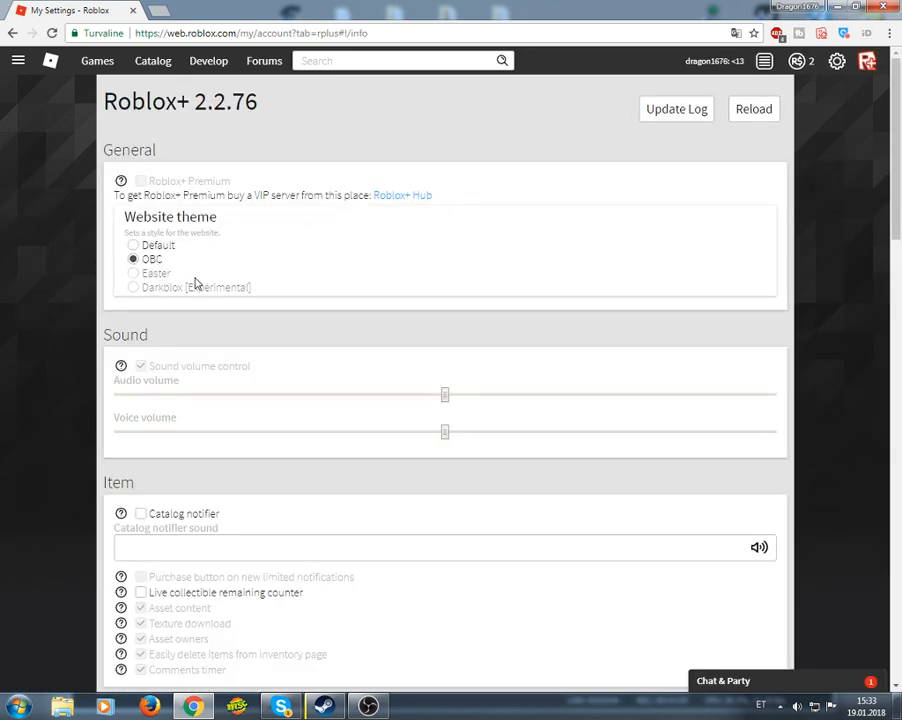
mouse_move(198, 302)
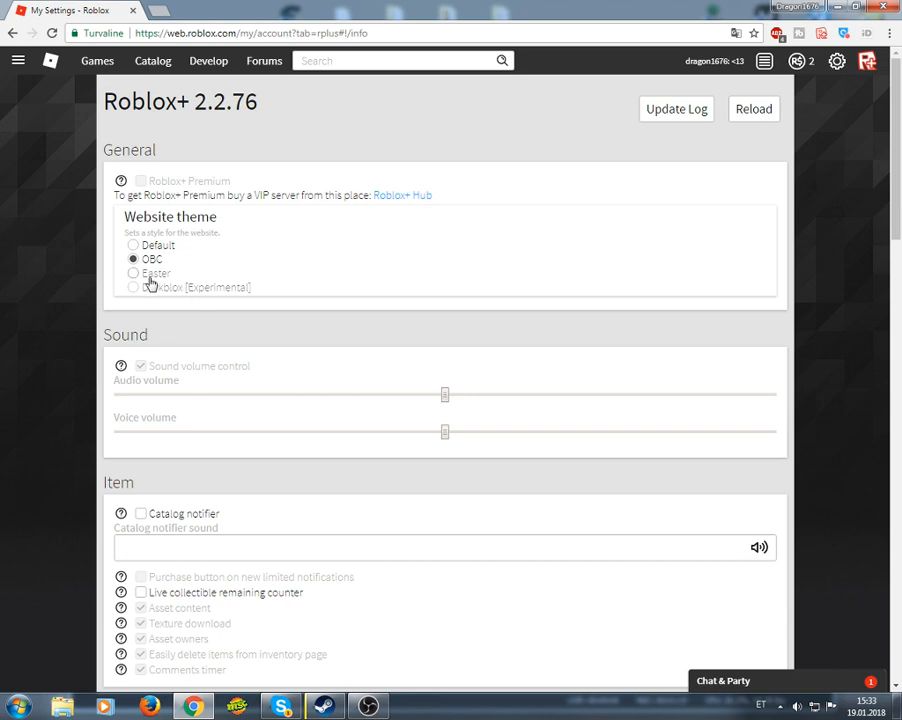
right_click(142, 280)
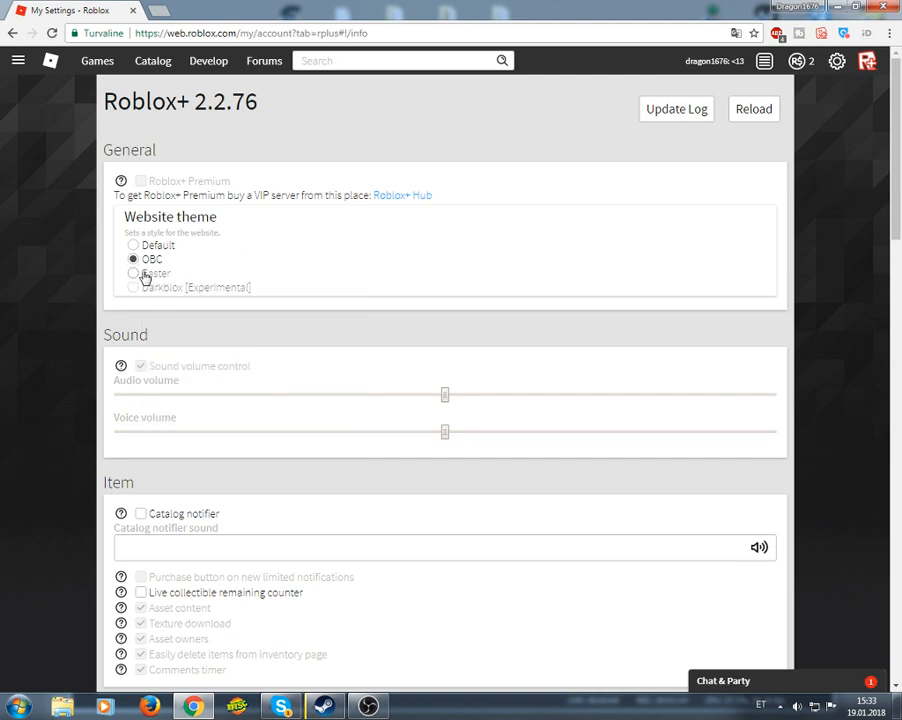
right_click(140, 275)
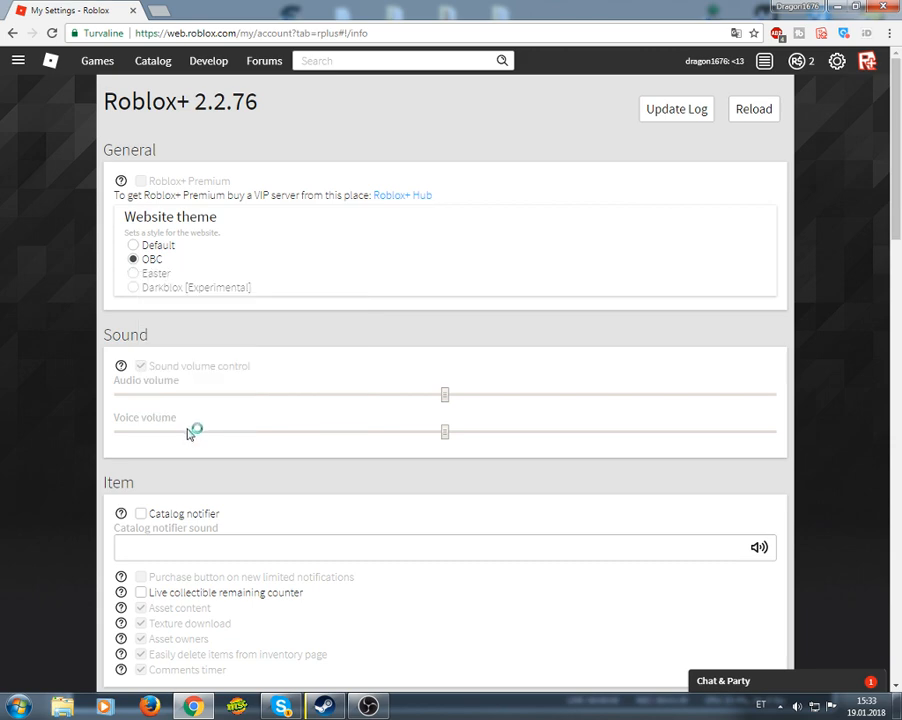
key(f12)
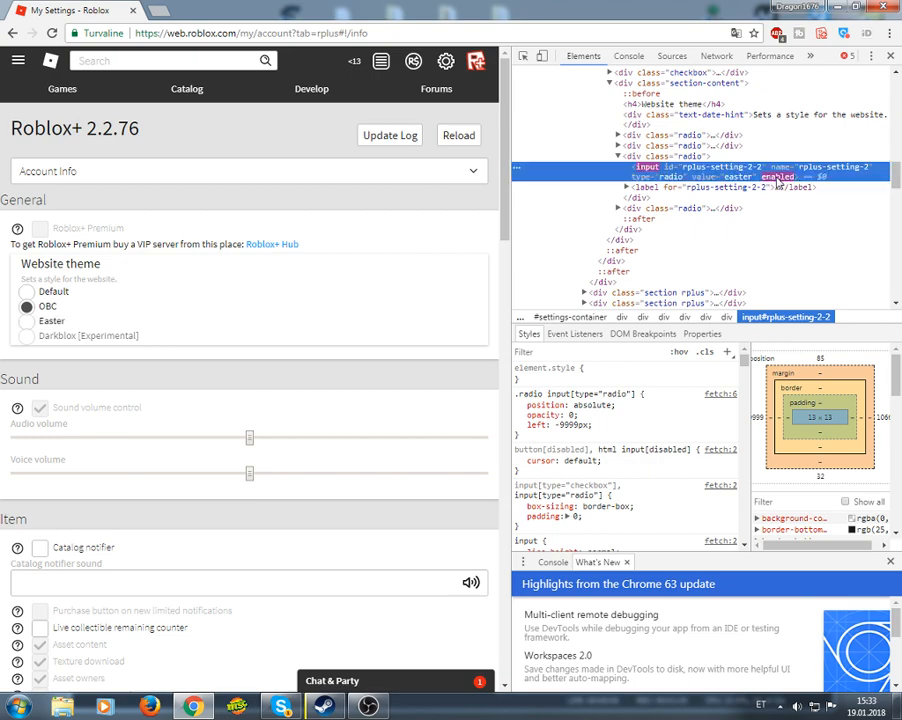
Step: Select the newly unlocked Easter theme in Roblox+ settings
click(27, 321)
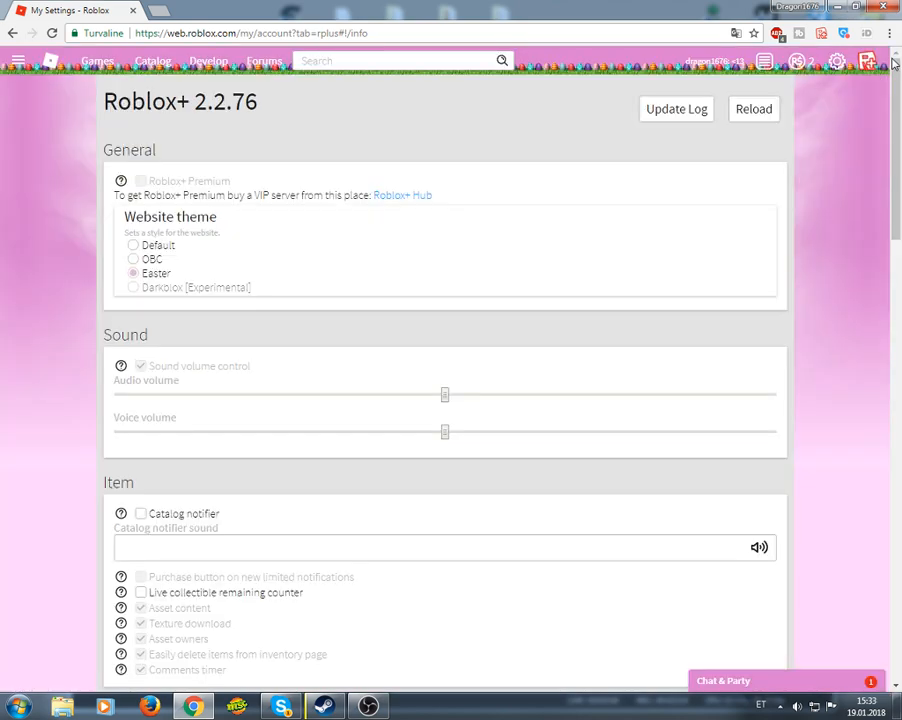
Step: Inspect the Darkblox [Experimental] theme option's element in DevTools
scroll(down, 3)
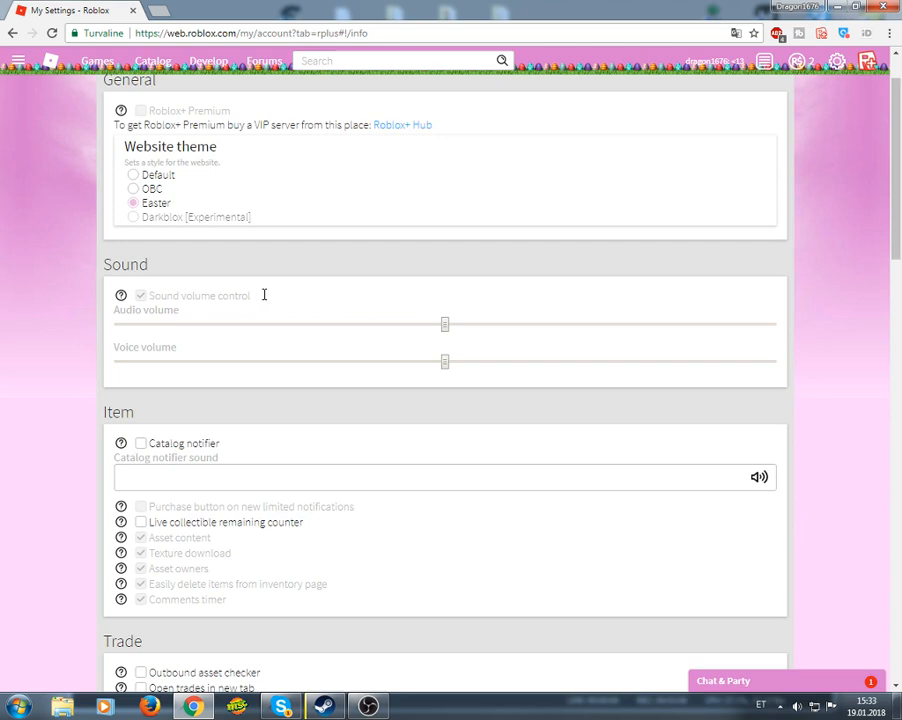
right_click(263, 295)
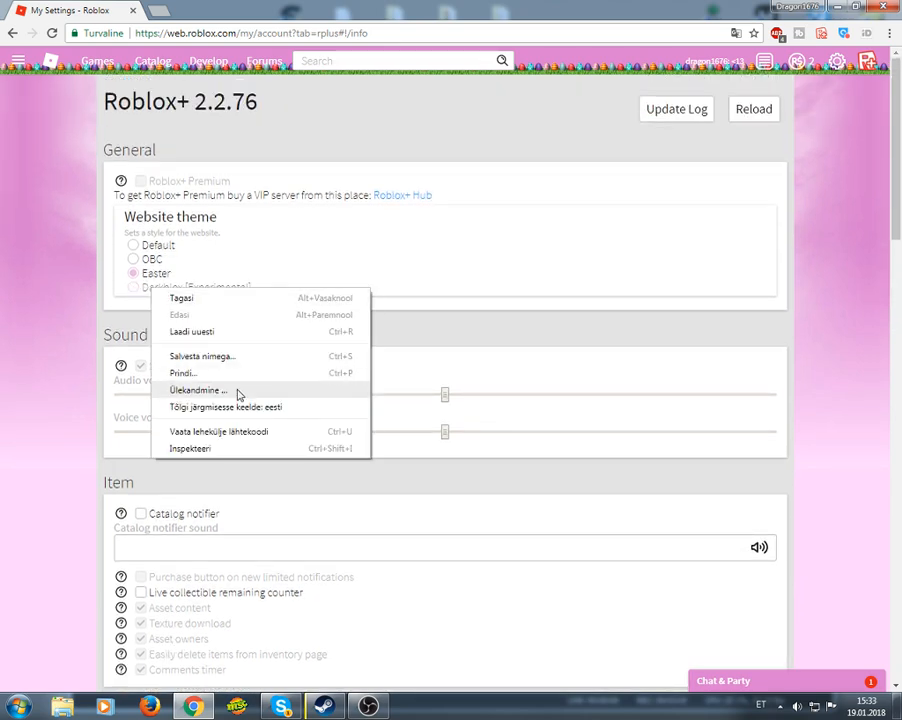
click(190, 448)
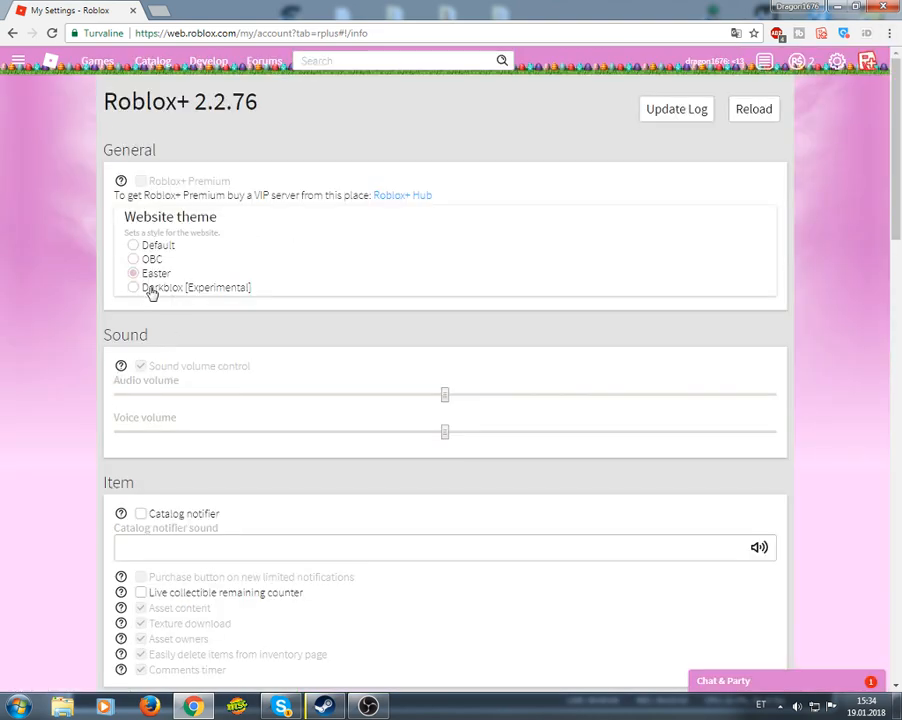
Step: Apply the Darkblox theme, close DevTools, and turn on Roblox+ Premium
click(133, 287)
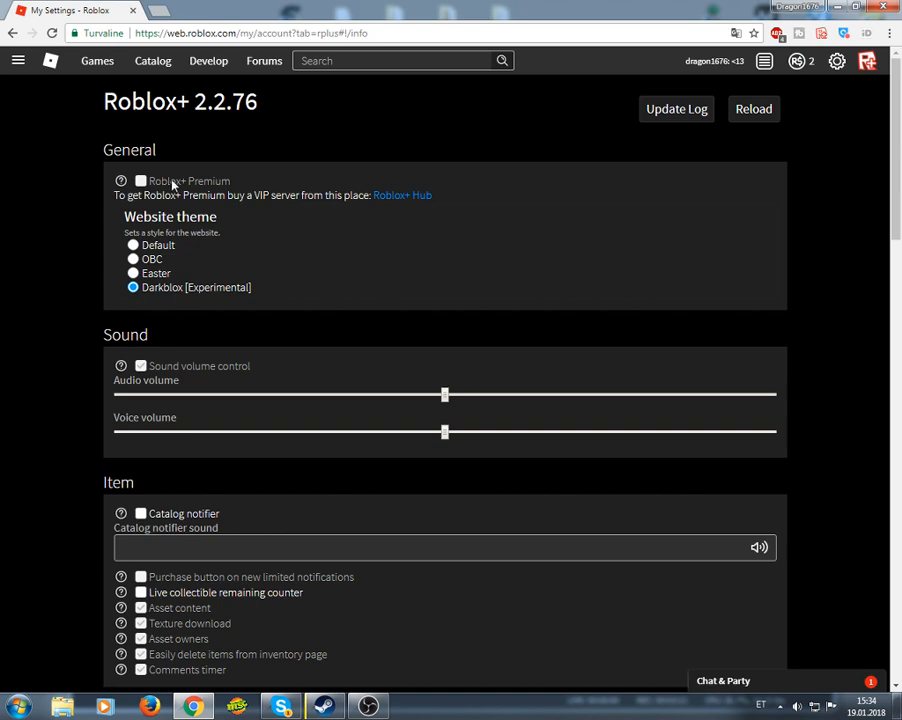
key(f12)
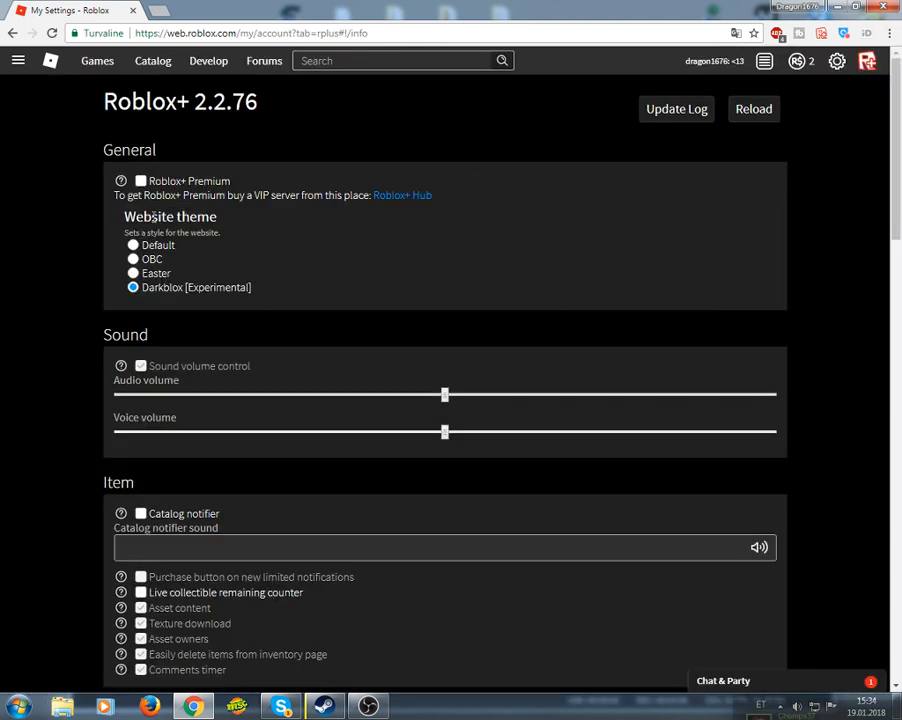
click(140, 181)
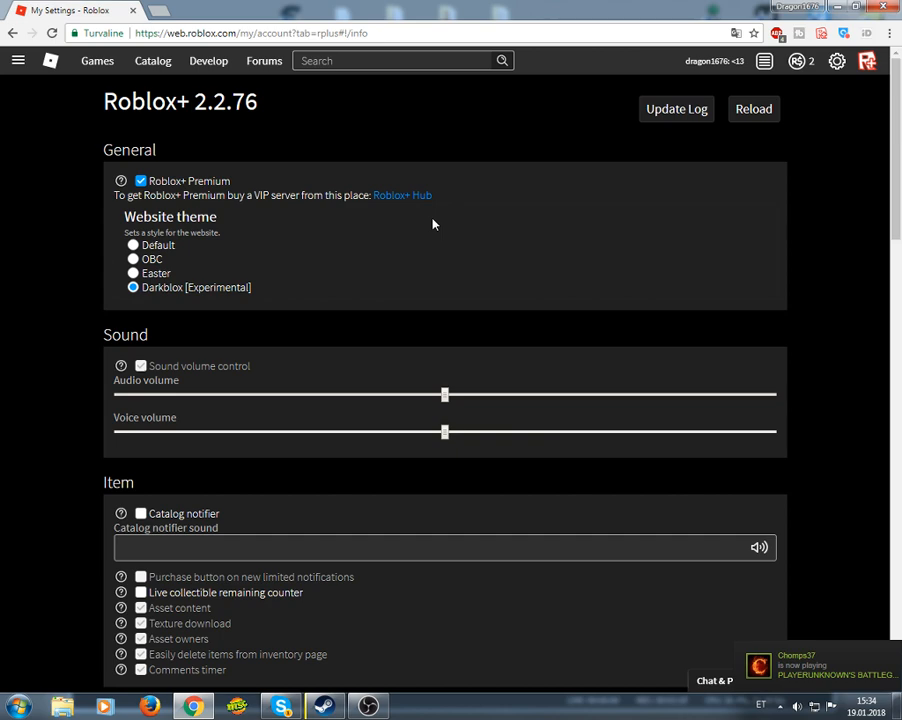
mouse_move(408, 240)
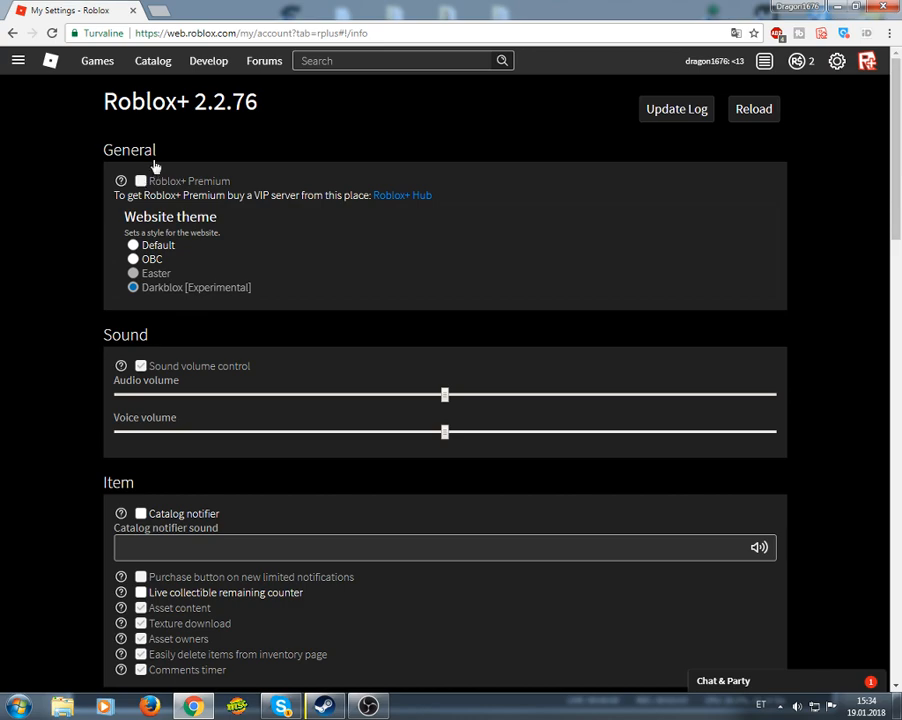
scroll(down, 3)
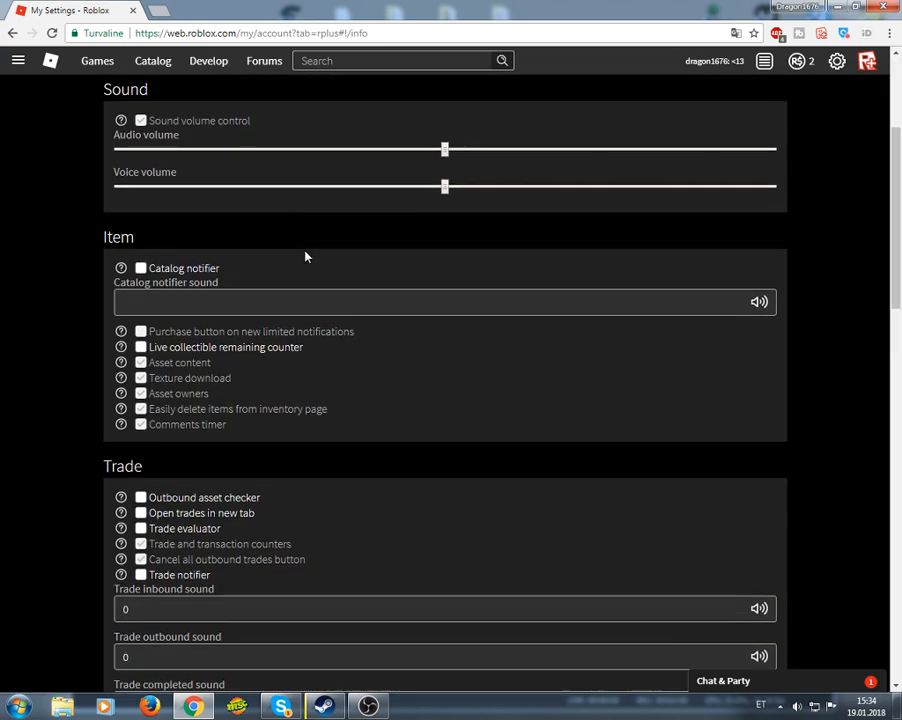
scroll(down, 3)
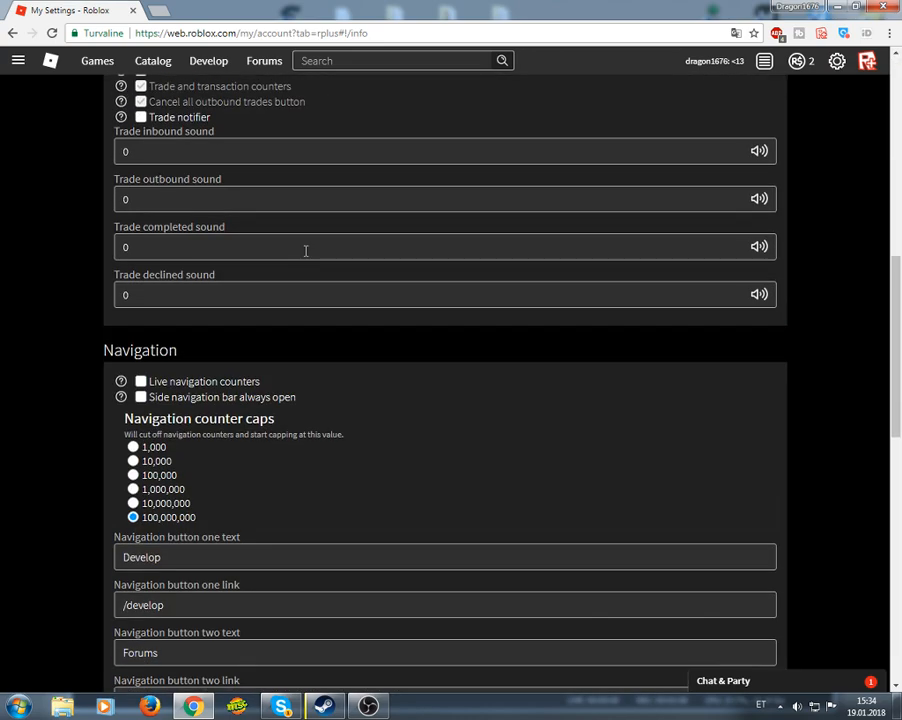
scroll(down, 3)
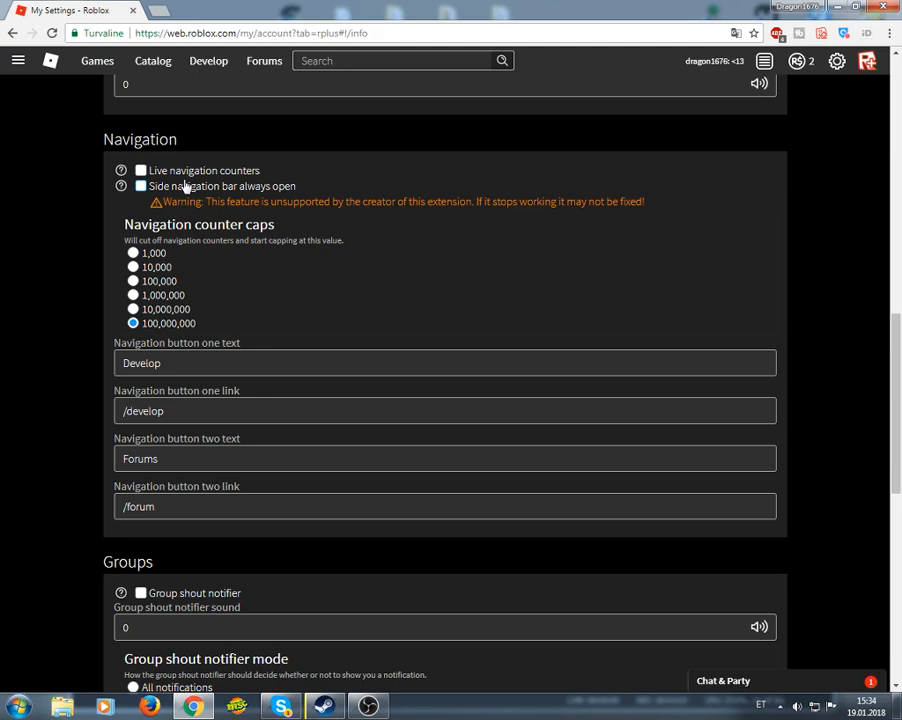
click(140, 186)
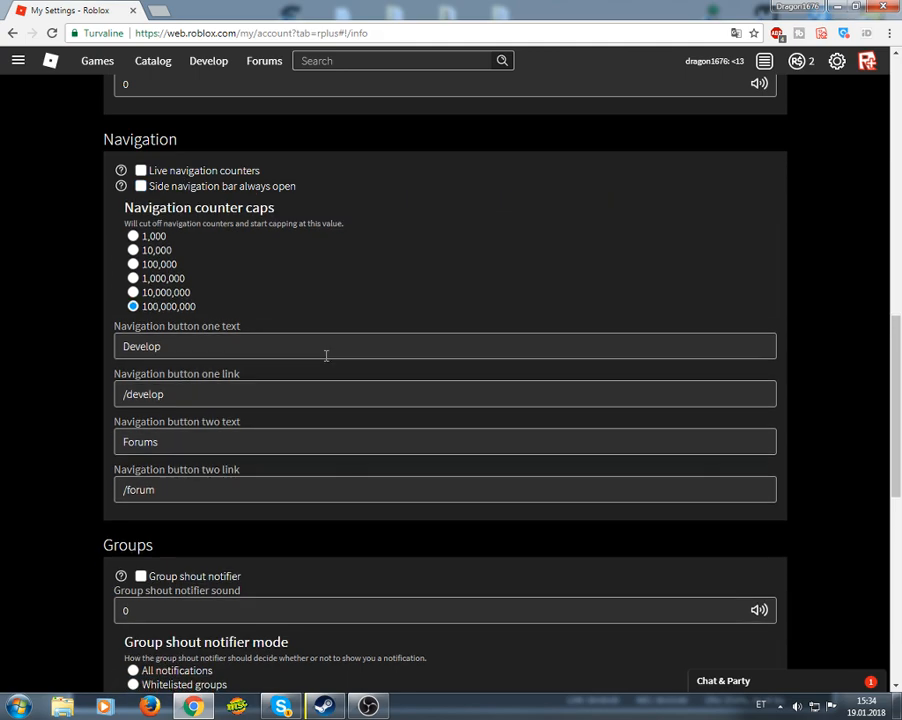
scroll(down, 3)
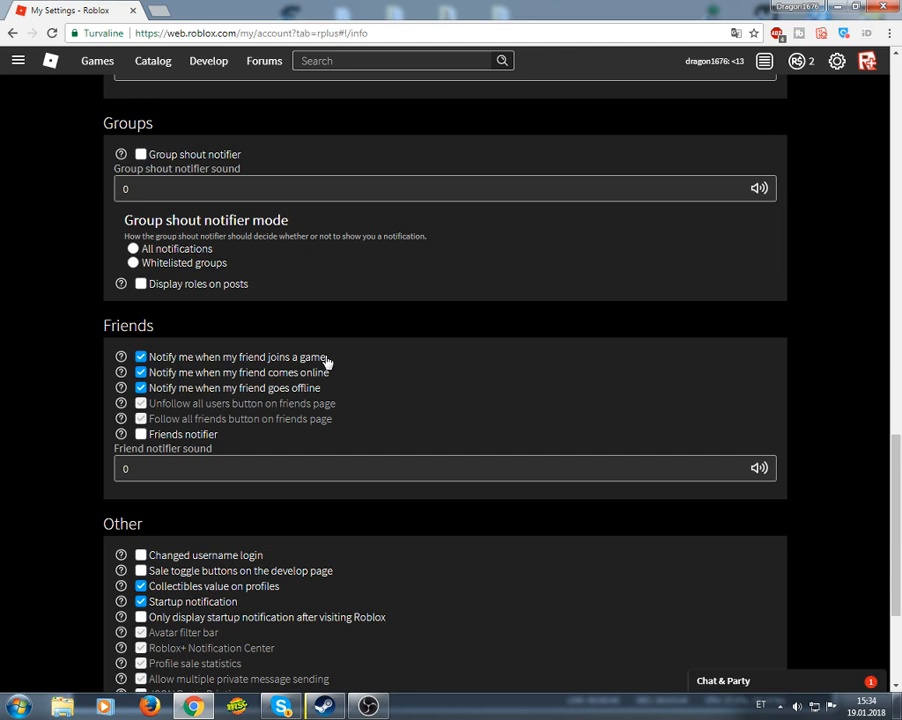
scroll(down, 3)
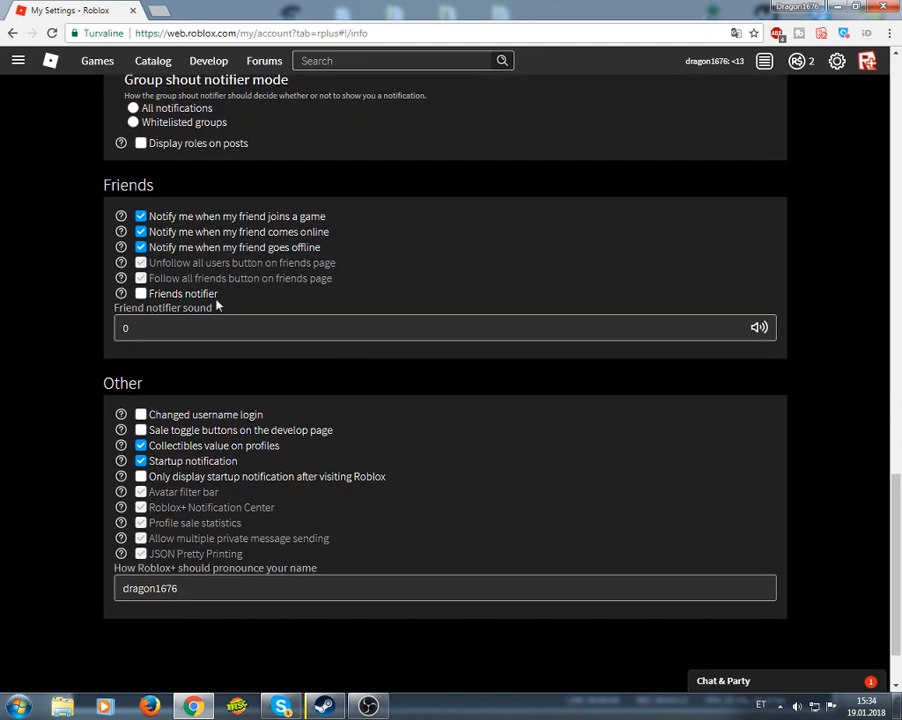
mouse_move(121, 293)
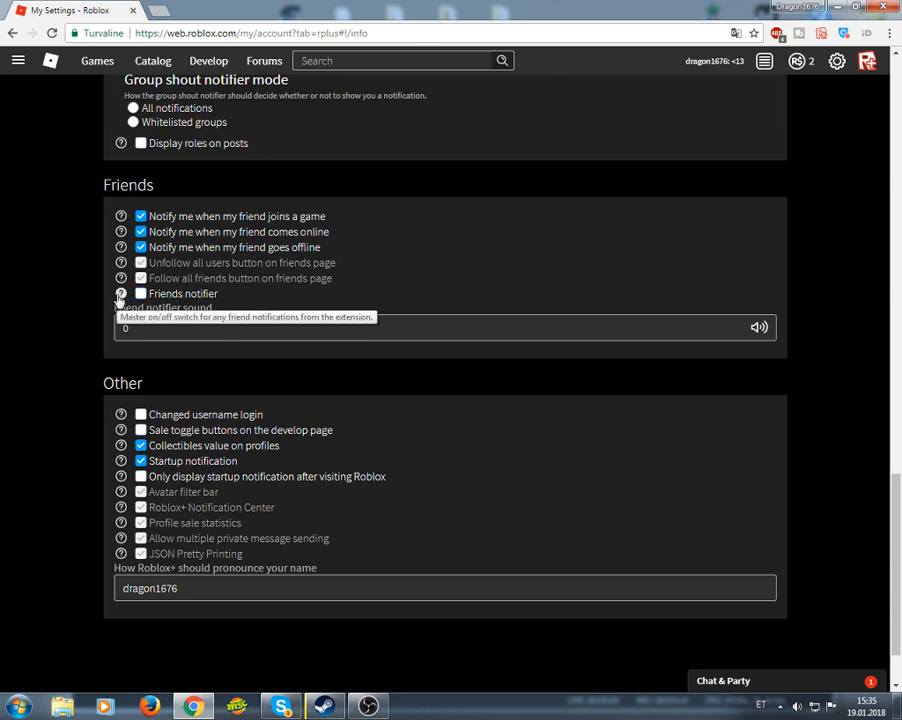
mouse_move(360, 537)
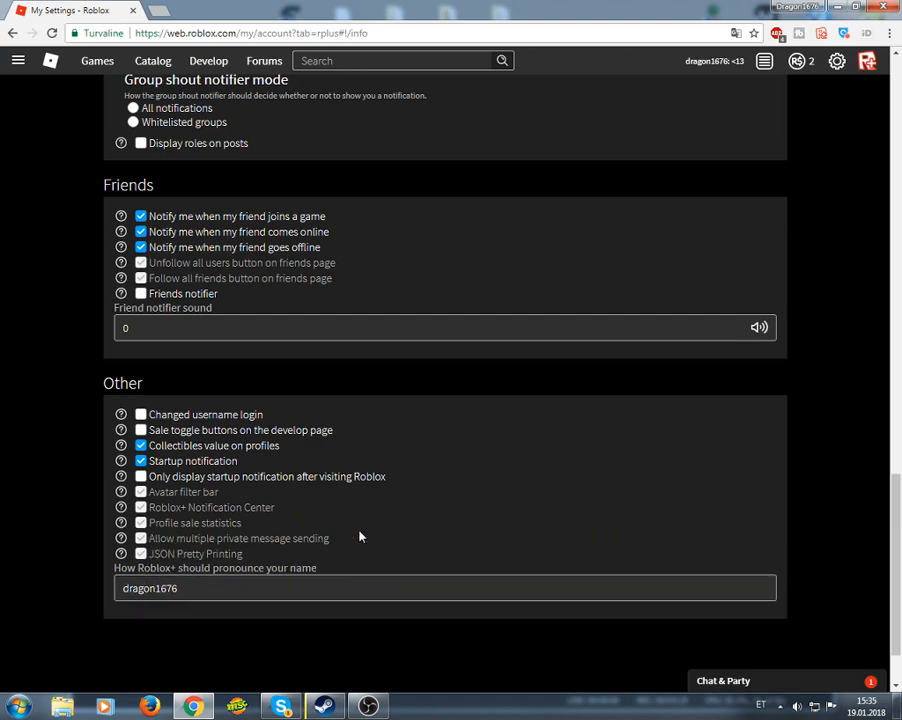